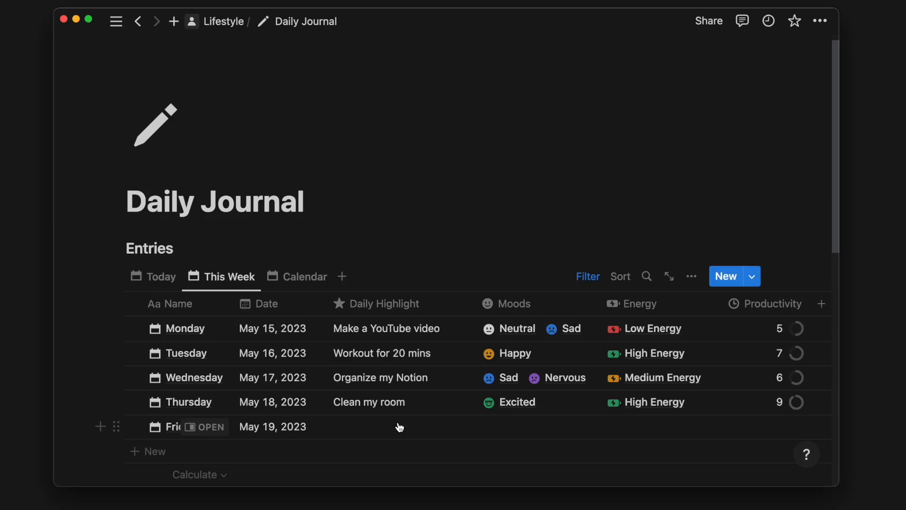
# Enter 'Plan my content' as Friday's highlight, with Angry mood and Medium Energy
pyautogui.write('P')
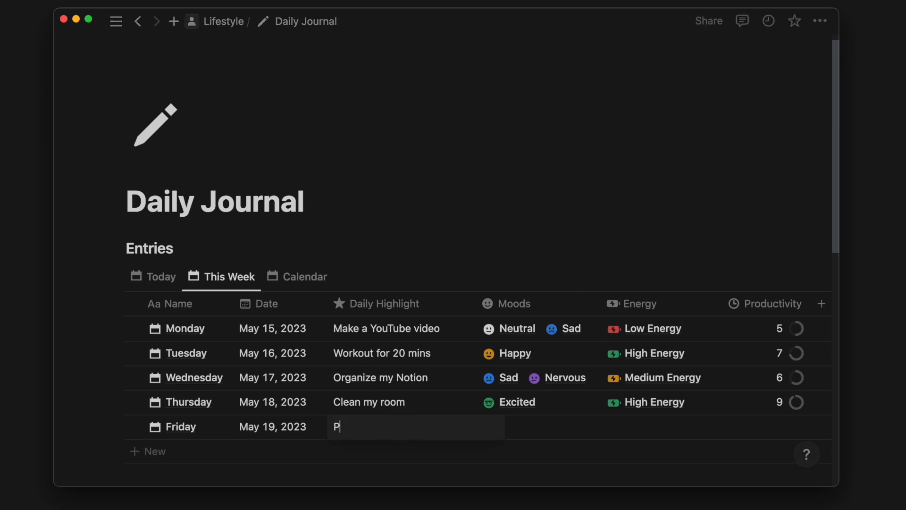
pyautogui.write('lan my content')
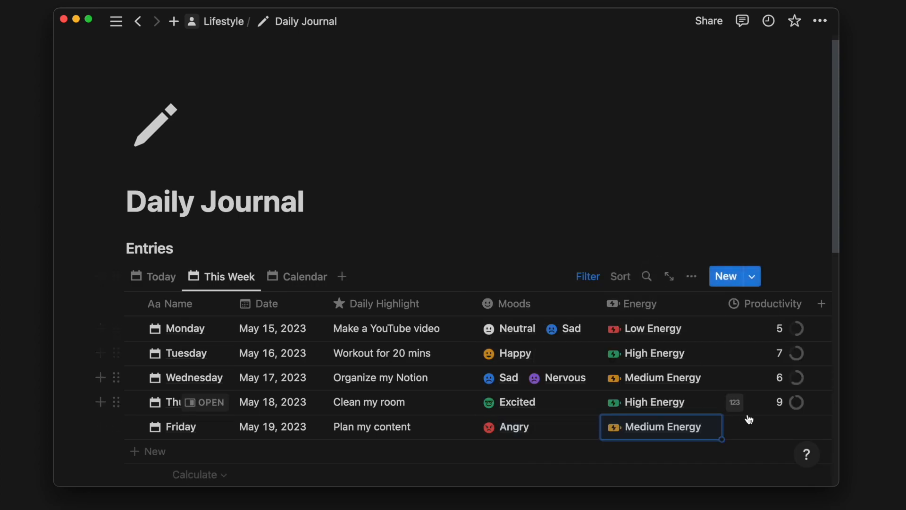
# Title the new page 'Daily Journal' and give it a pencil icon
pyautogui.click(172, 21)
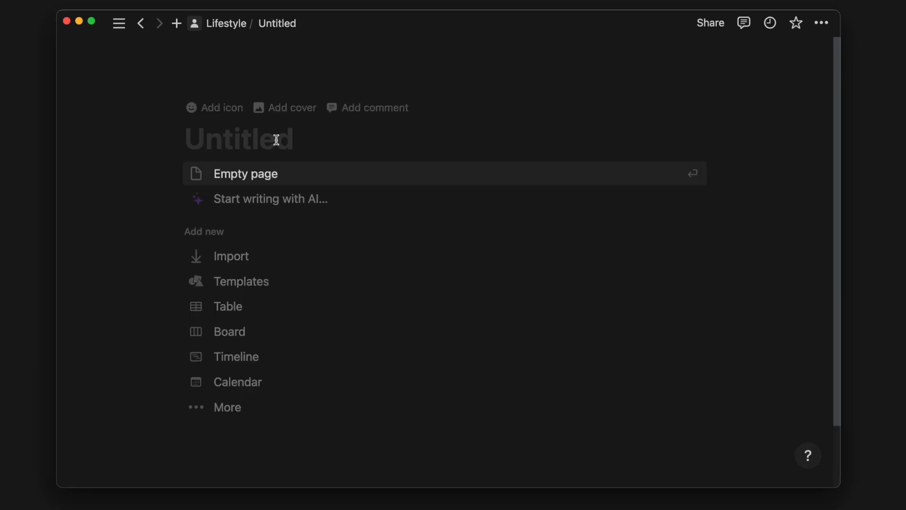
pyautogui.write('Daily Journal')
pyautogui.write('pen')
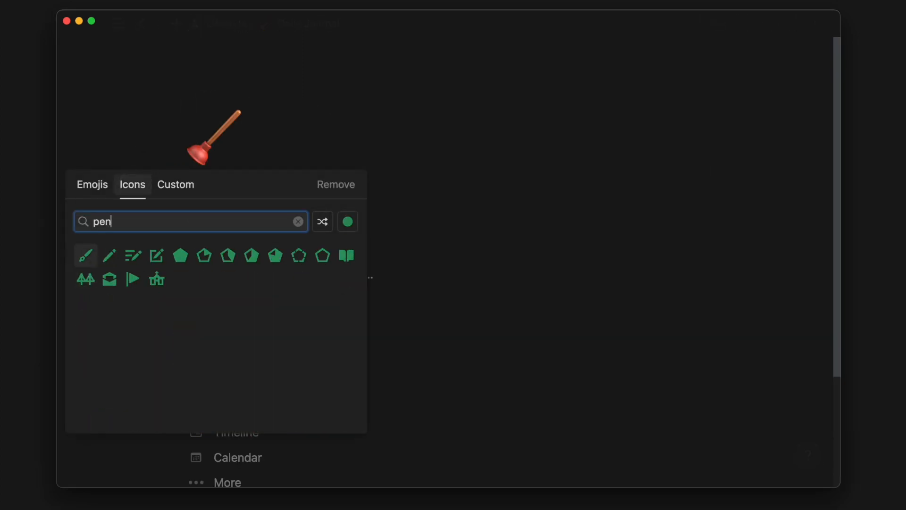
pyautogui.click(108, 255)
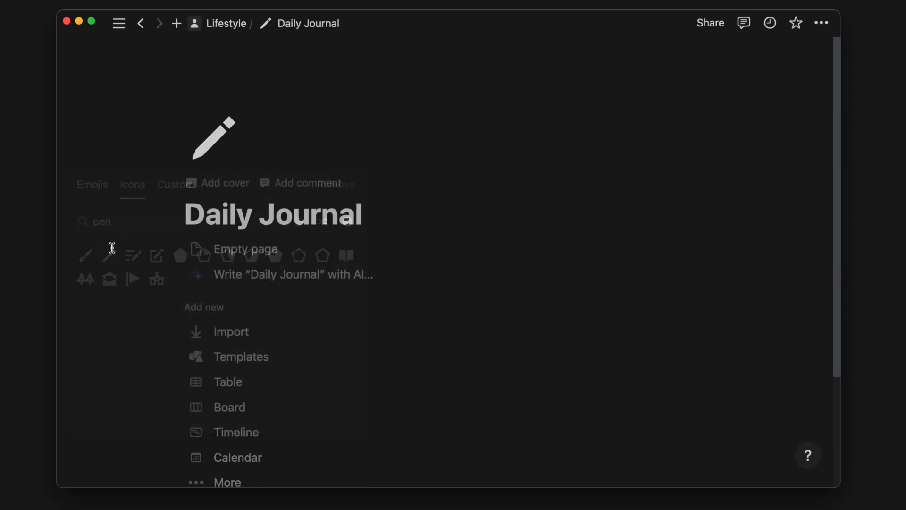
pyautogui.click(821, 23)
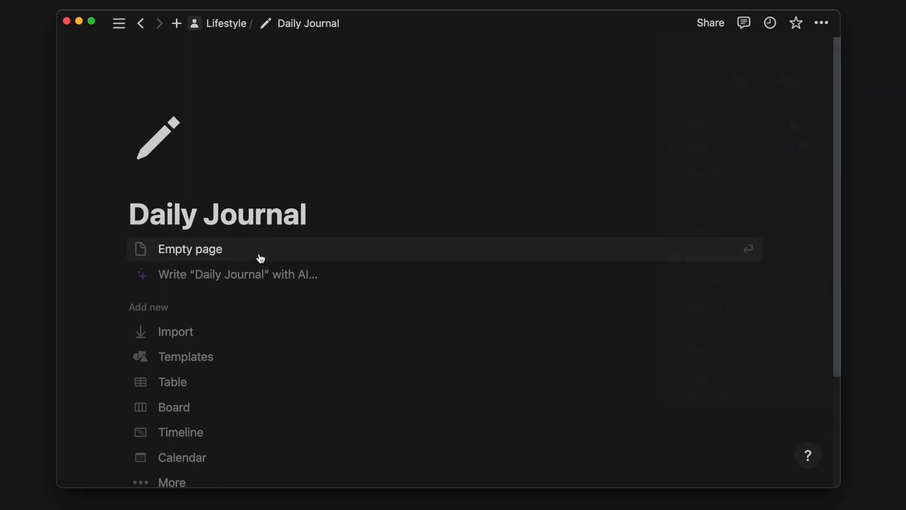
# Insert a table database via /table and delete its default Tags column
pyautogui.write('/tab')
pyautogui.write('Ent')
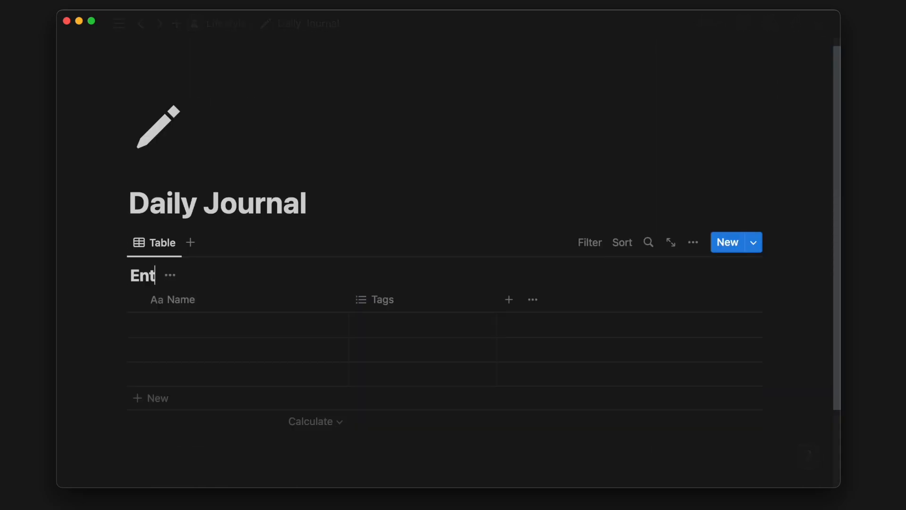
pyautogui.click(199, 276)
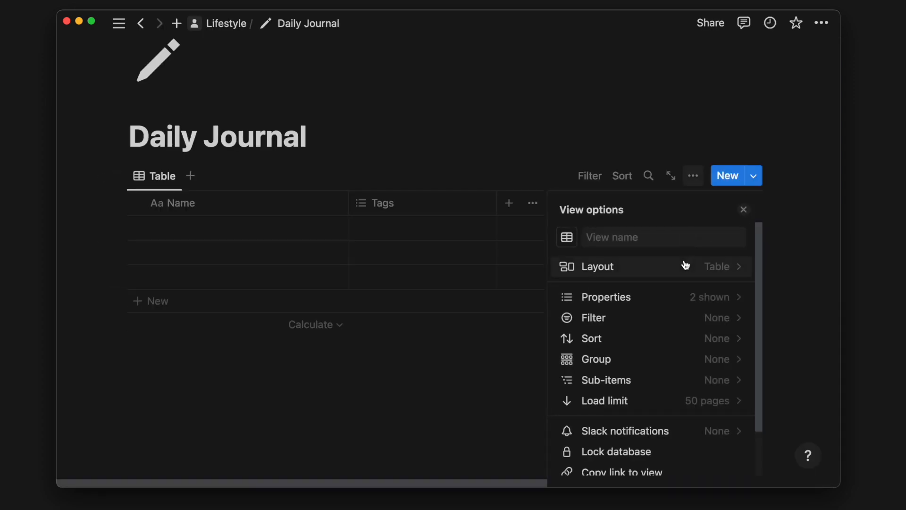
pyautogui.click(743, 210)
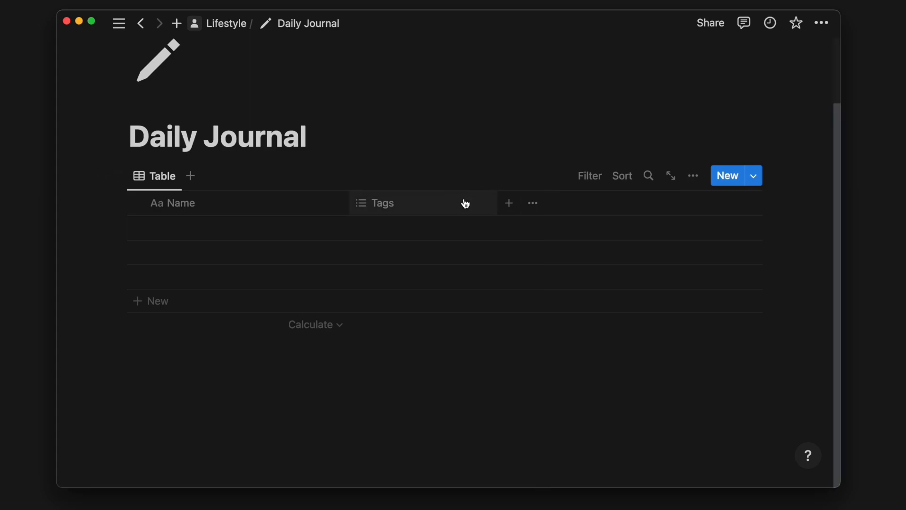
pyautogui.click(382, 202)
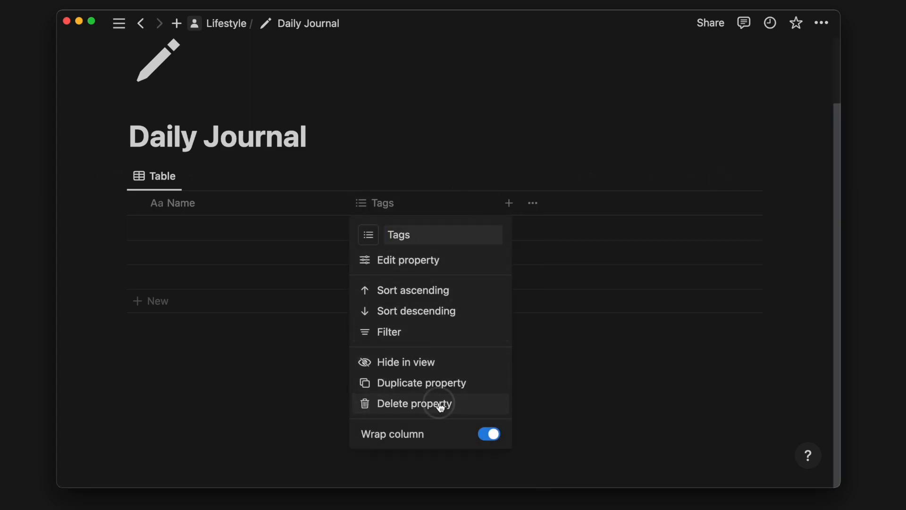
pyautogui.click(414, 403)
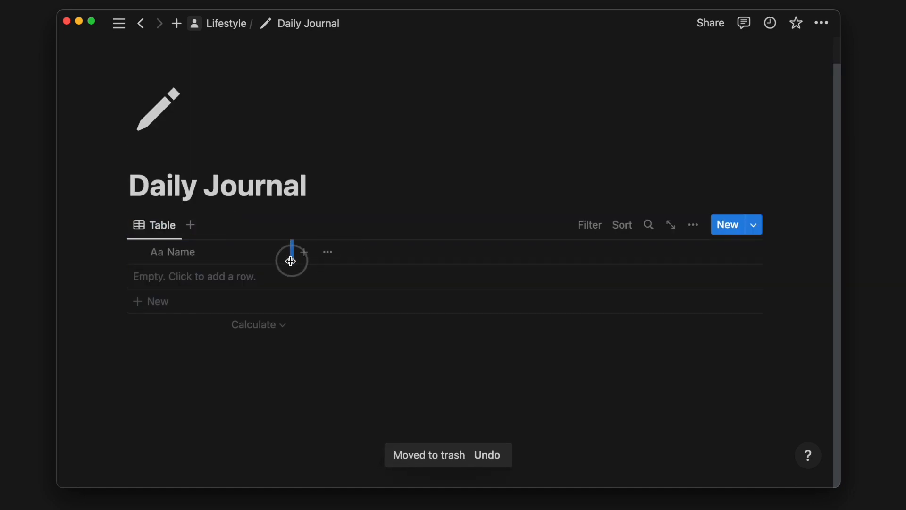
# Add a Date column and a text column named 'Daily Highlight' to Entries
pyautogui.click(290, 251)
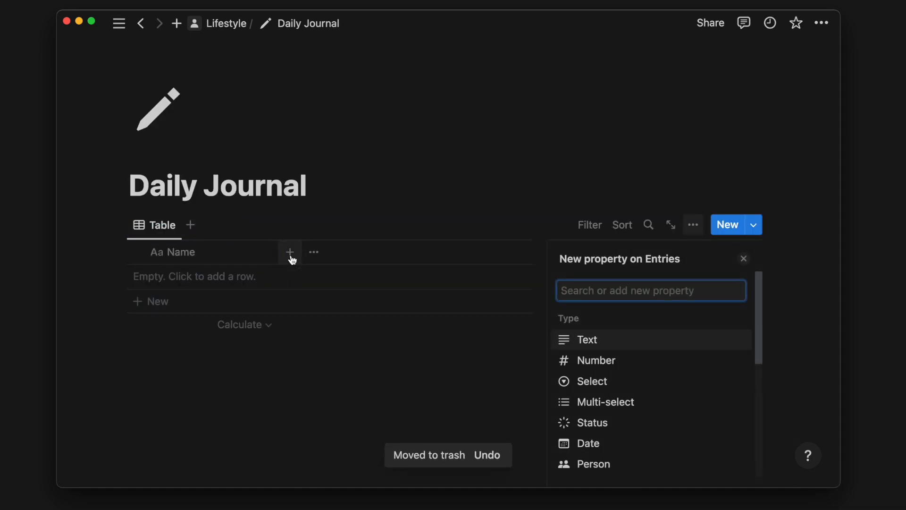
pyautogui.click(587, 443)
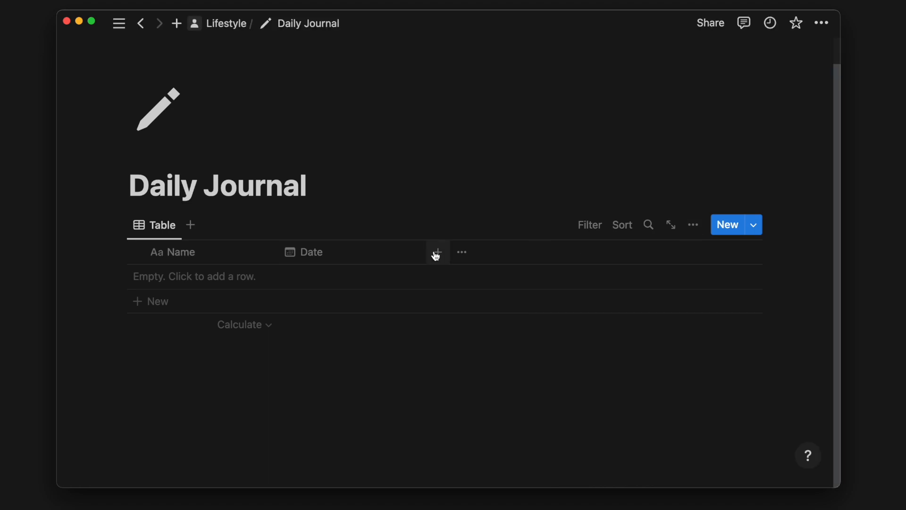
pyautogui.click(437, 252)
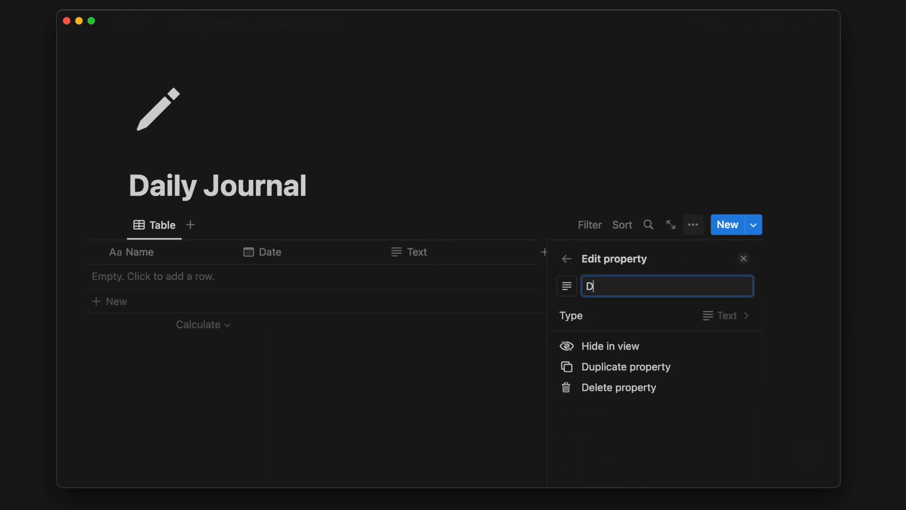
pyautogui.write('aily Highlight')
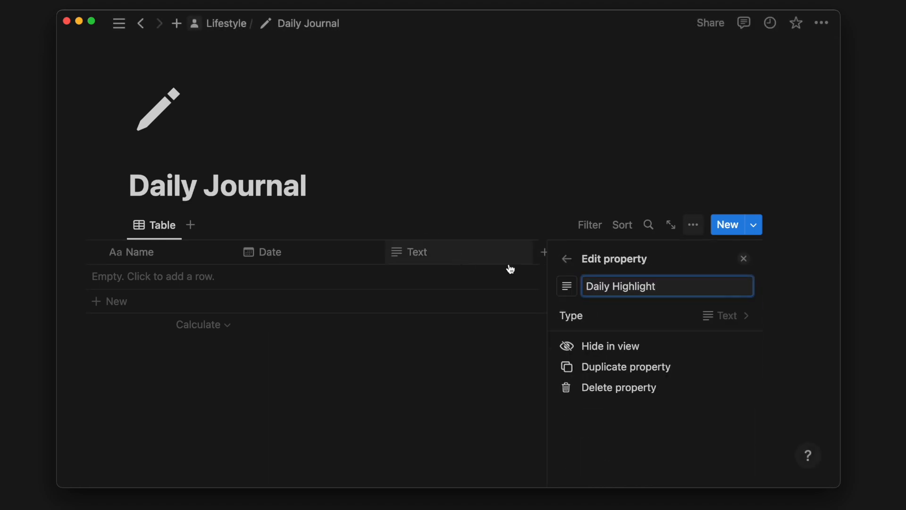
pyautogui.click(566, 285)
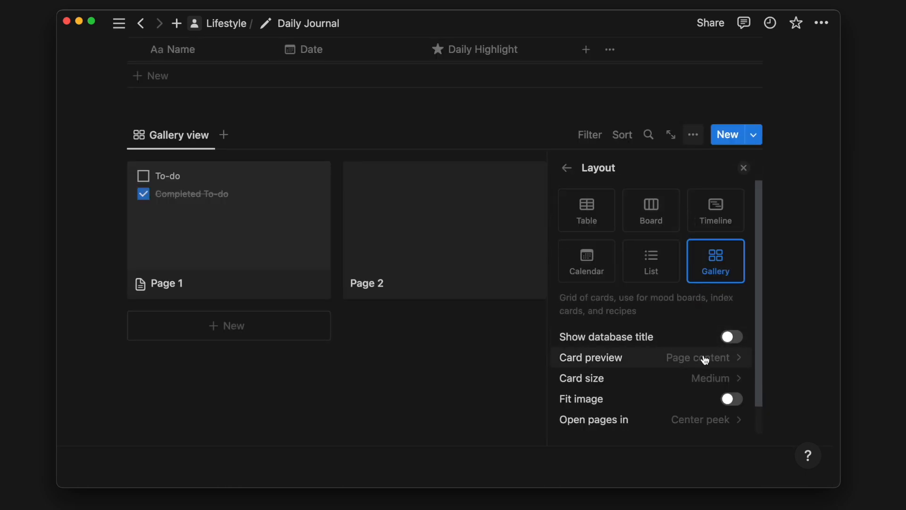
# Adjust the card preview setting of the new gallery database
pyautogui.click(591, 357)
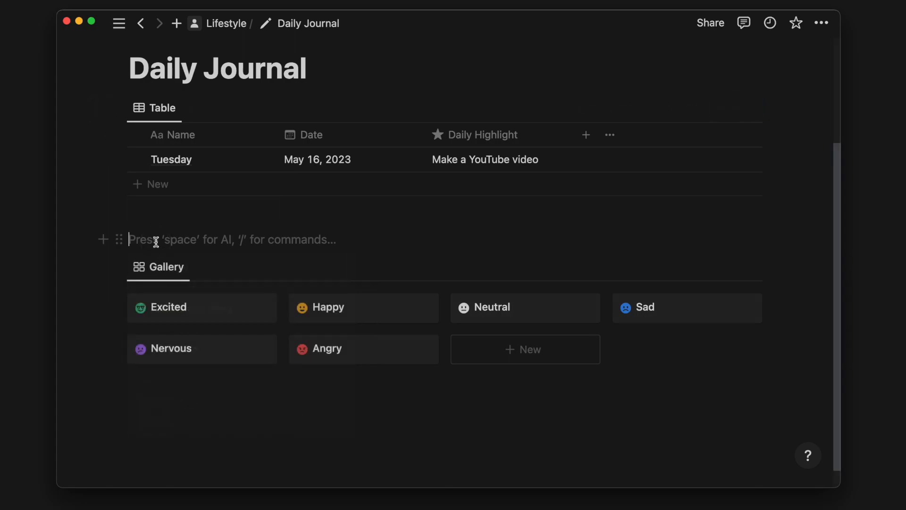
# Title the gallery database 'Moods'
pyautogui.write('Moods')
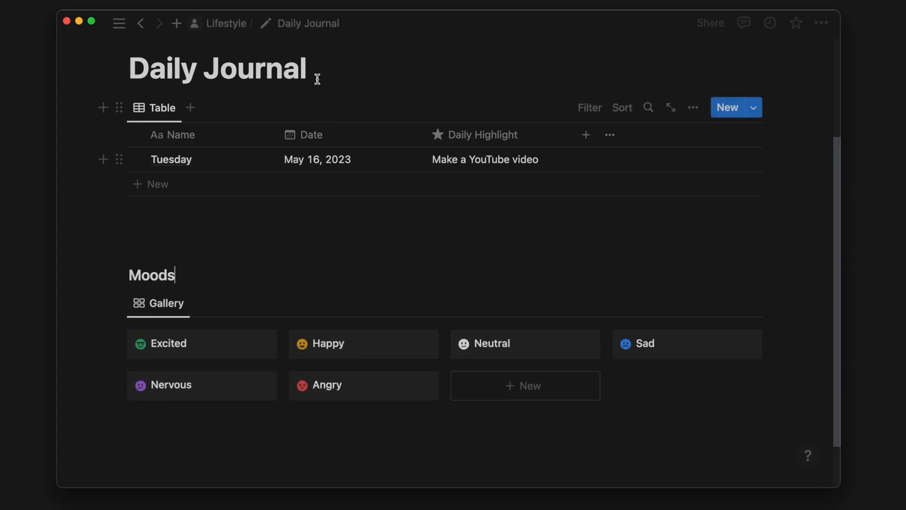
pyautogui.write('z')
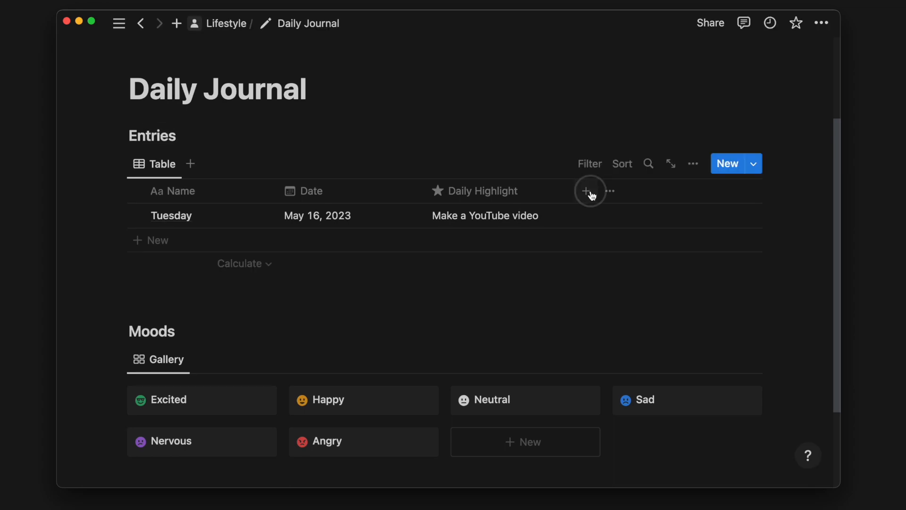
# Add a Moods relation column with a smile icon and link a mood to Tuesday
pyautogui.click(589, 191)
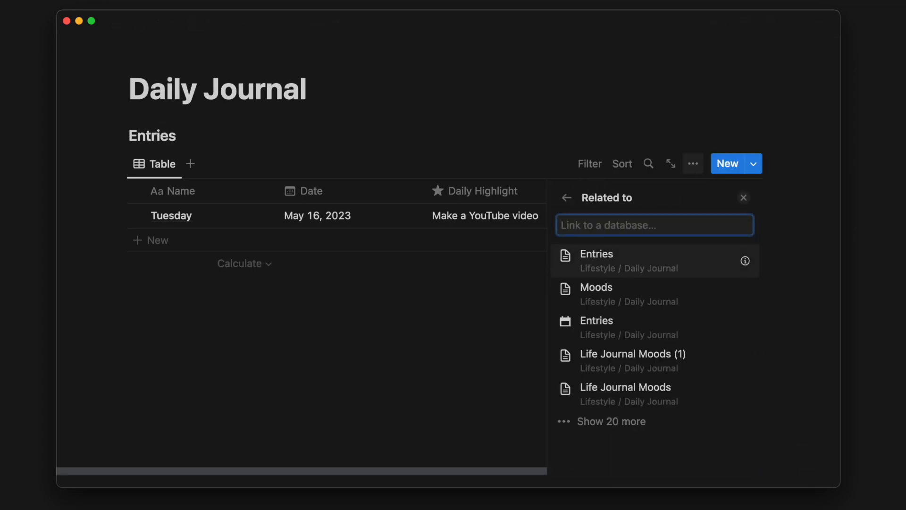
pyautogui.click(596, 287)
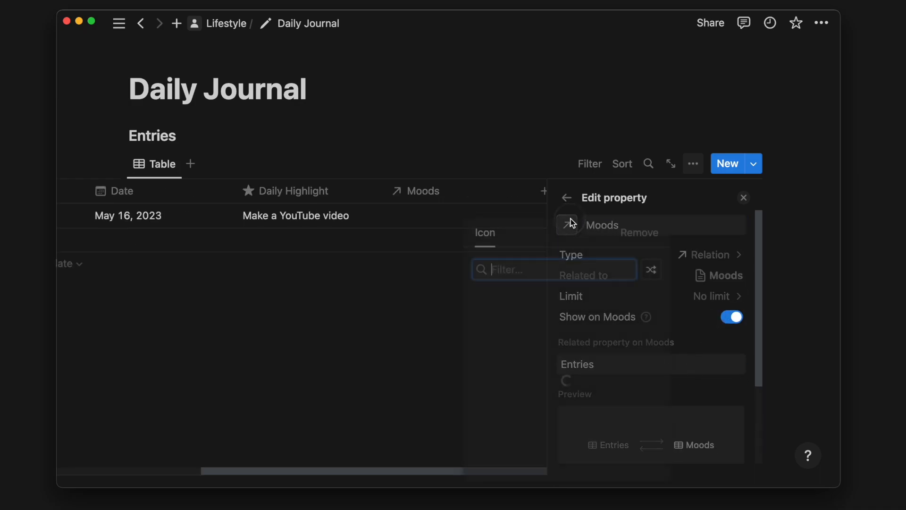
pyautogui.write('smile')
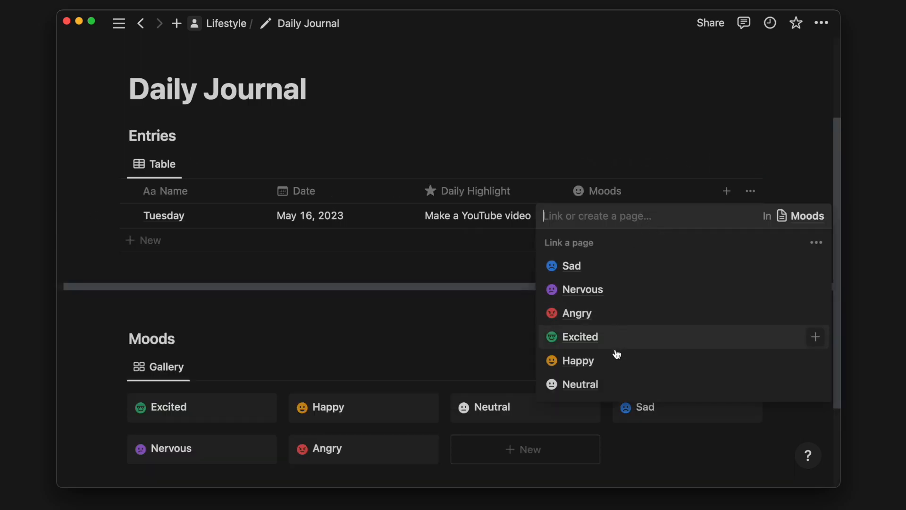
pyautogui.click(577, 360)
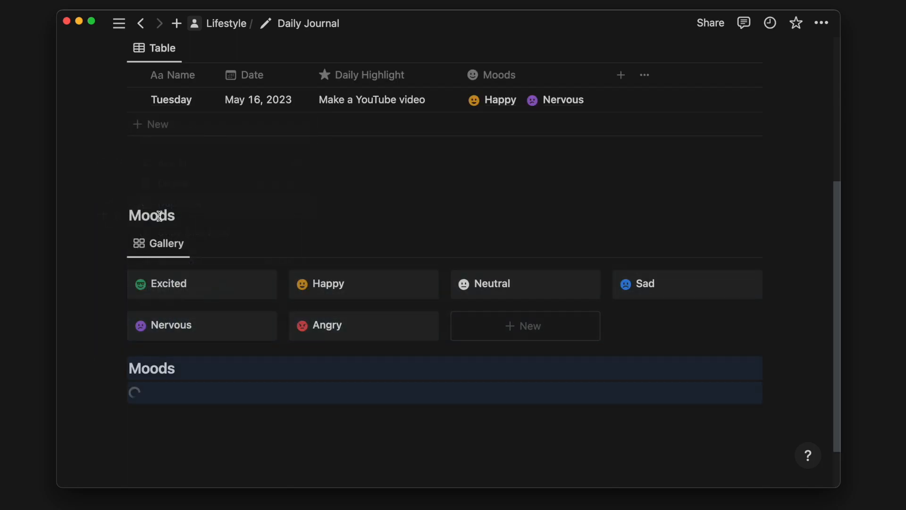
# Scroll down to view the duplicated gallery below Moods
pyautogui.scroll(-3)
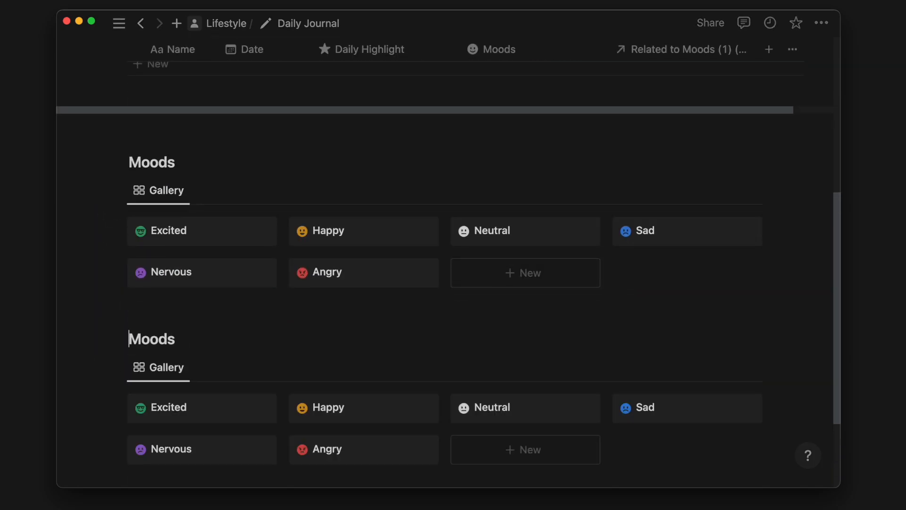
pyautogui.scroll(-3)
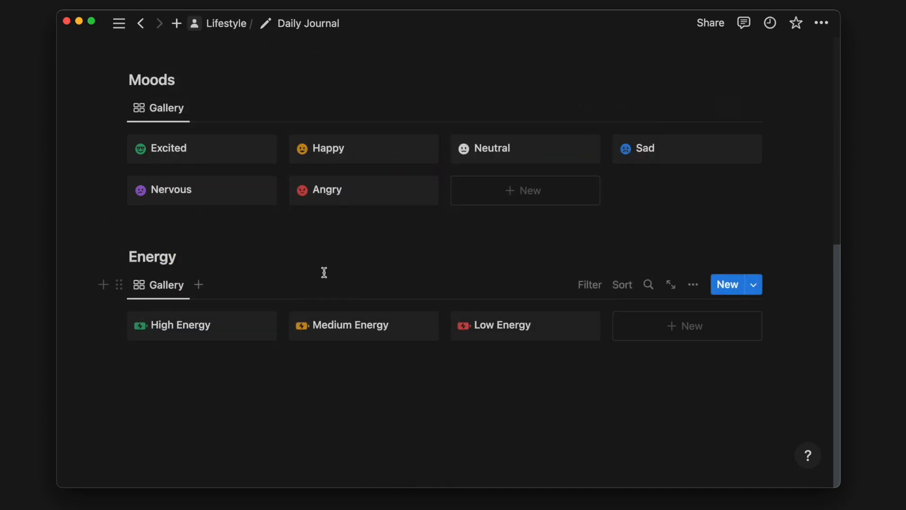
# Rename the relation column 'Energy' with a battery icon; link Tuesday to High Energy
pyautogui.click(682, 317)
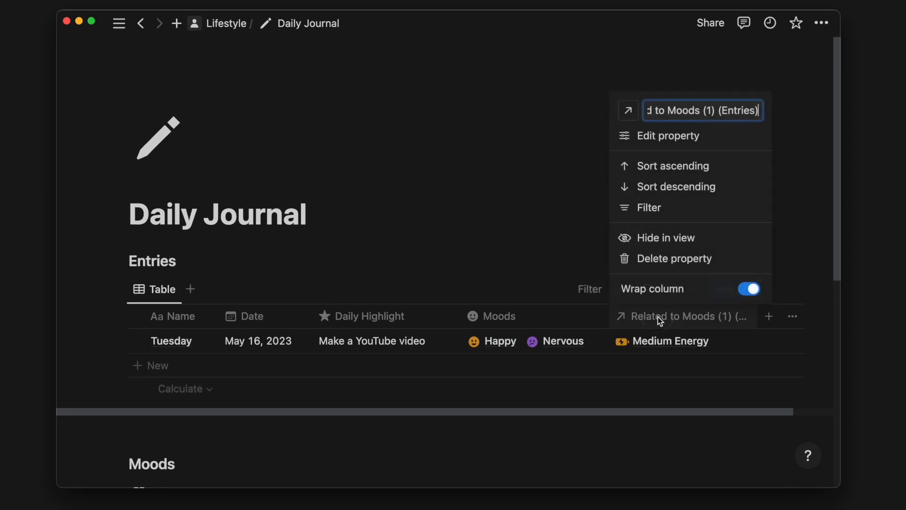
pyautogui.write('Energy')
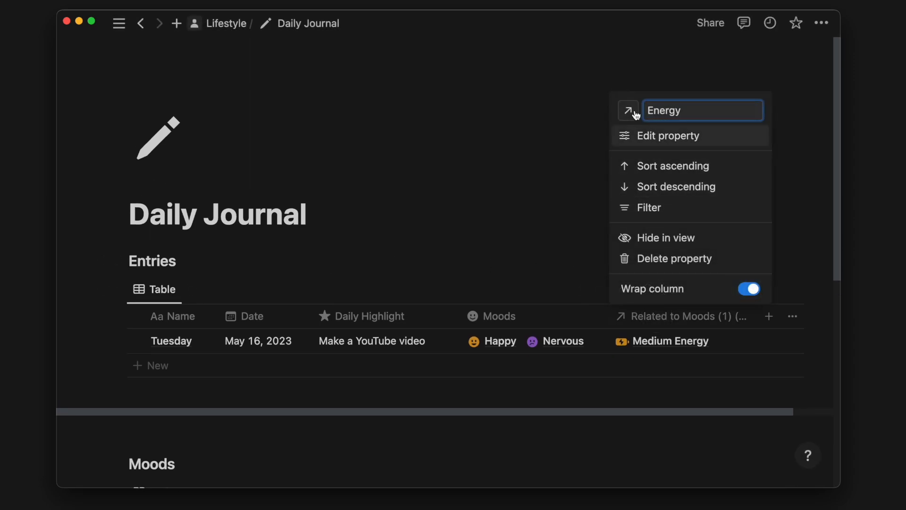
pyautogui.click(628, 110)
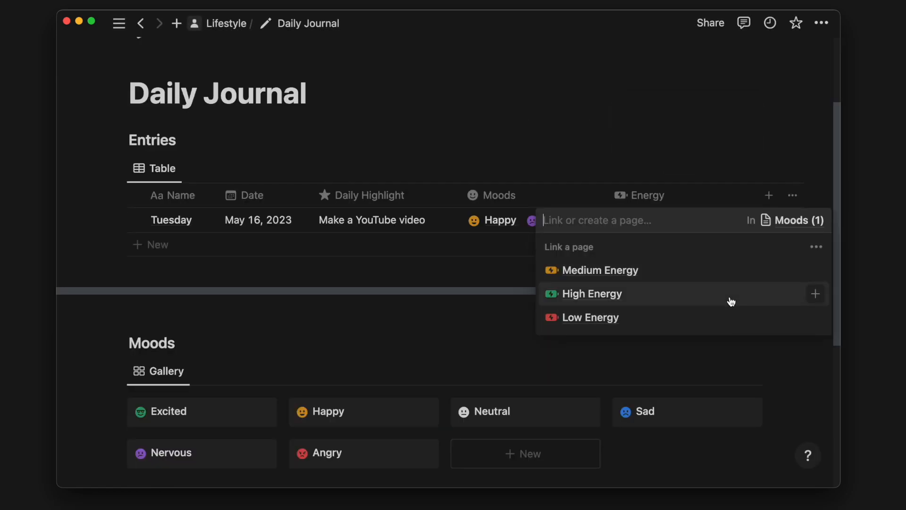
pyautogui.click(592, 293)
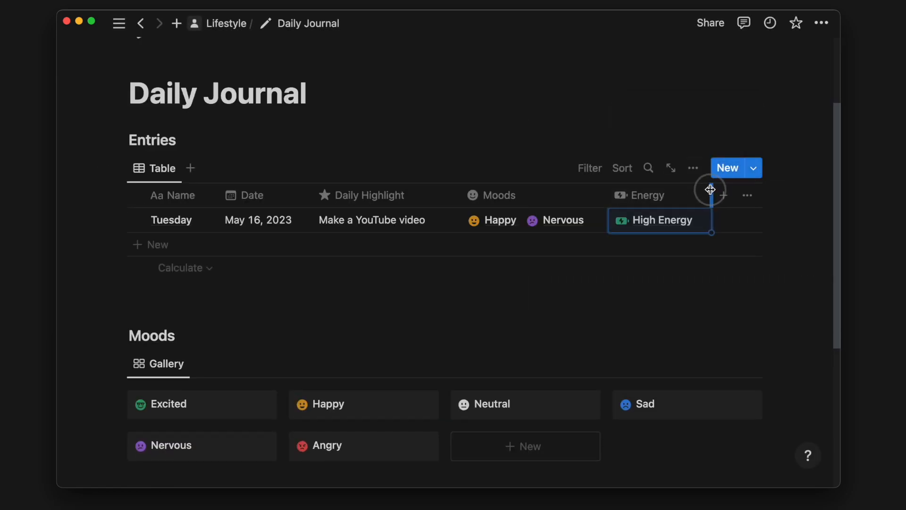
# Add a Productivity number column with a clock icon, displayed as a ring
pyautogui.click(722, 195)
pyautogui.write('Produc')
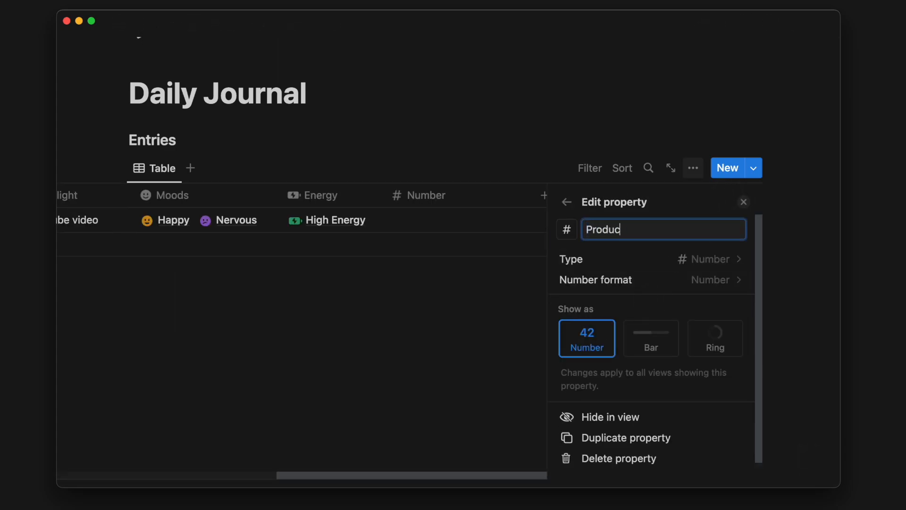
pyautogui.click(566, 229)
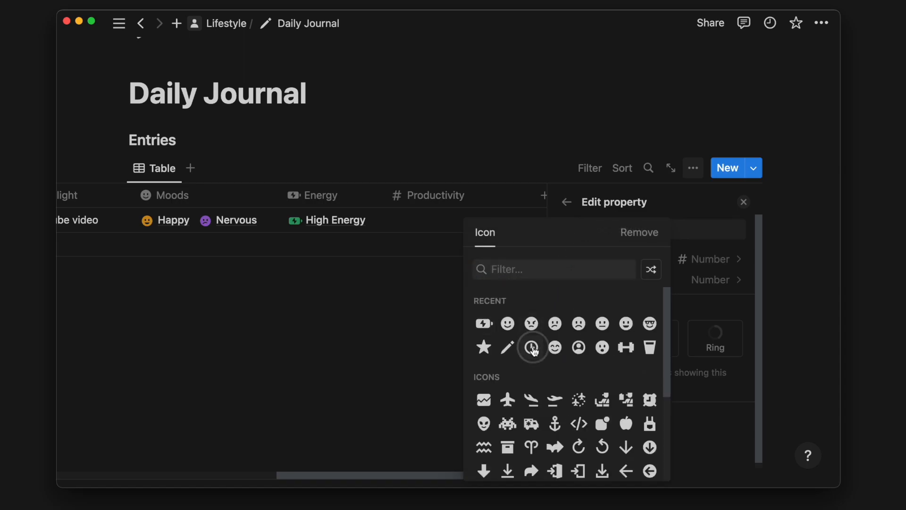
pyautogui.click(531, 348)
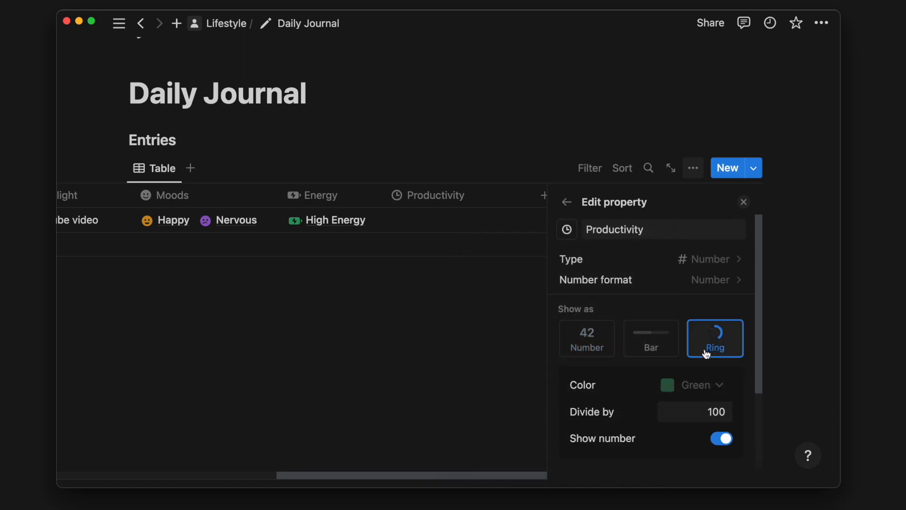
pyautogui.click(693, 385)
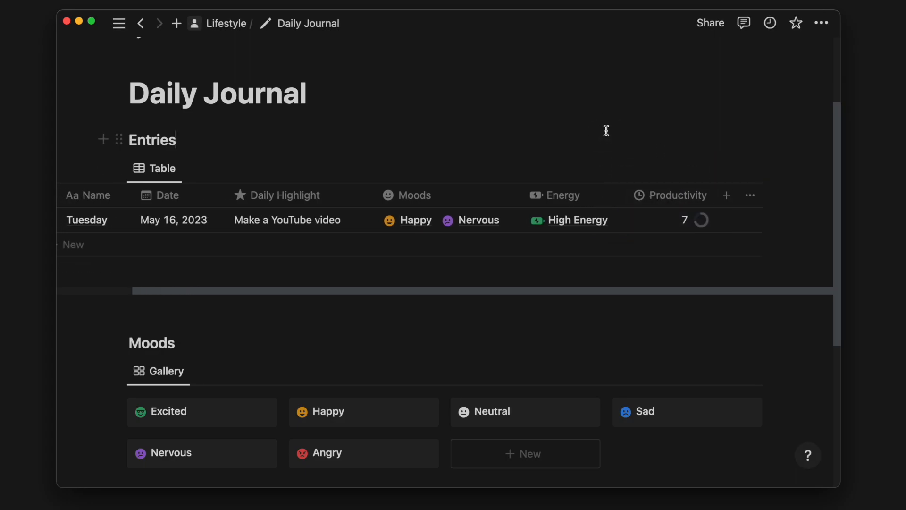
# Rename the Entries view 'Today', add a filter, and save it for everyone
pyautogui.click(693, 52)
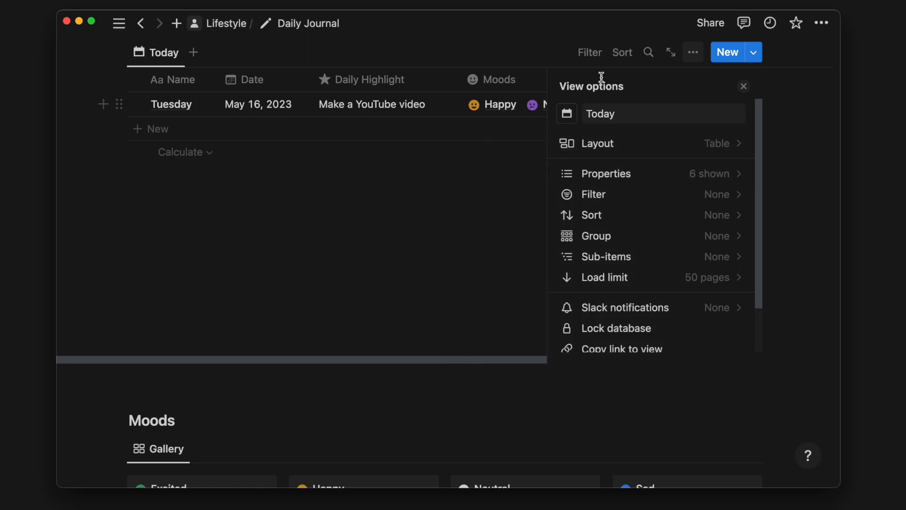
pyautogui.click(590, 52)
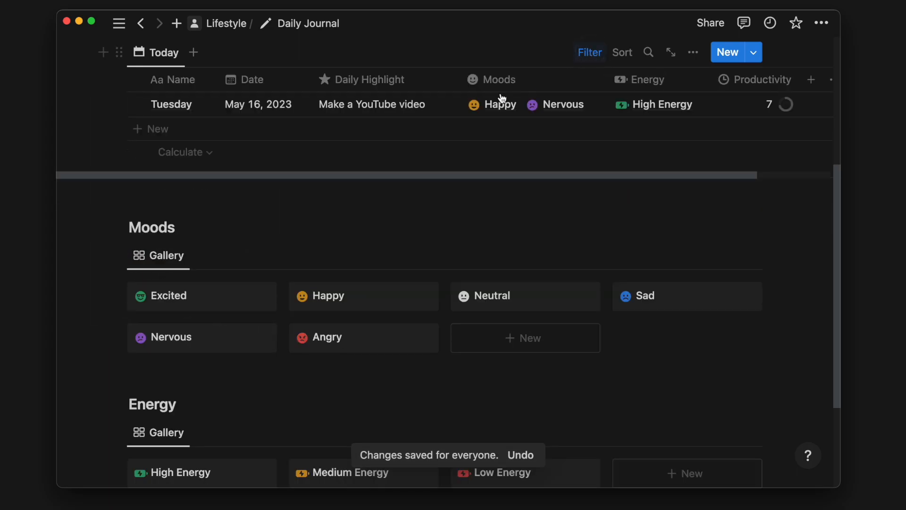
pyautogui.scroll(-3)
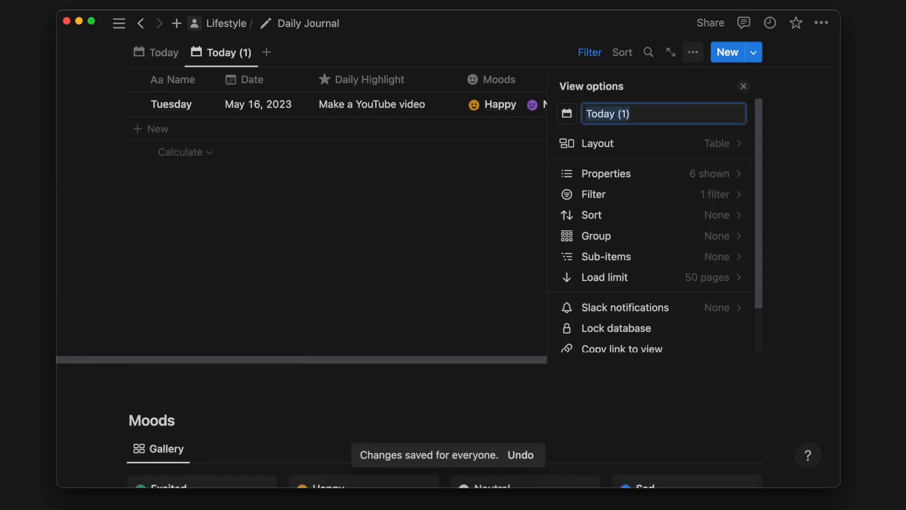
# Rename the duplicated view 'This Week' and filter Date relative to today, this week
pyautogui.write('This Week')
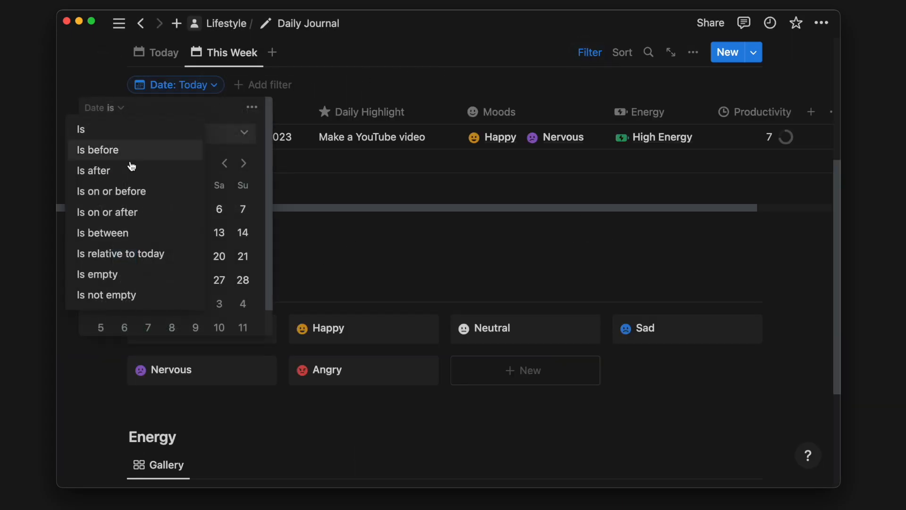
pyautogui.click(121, 253)
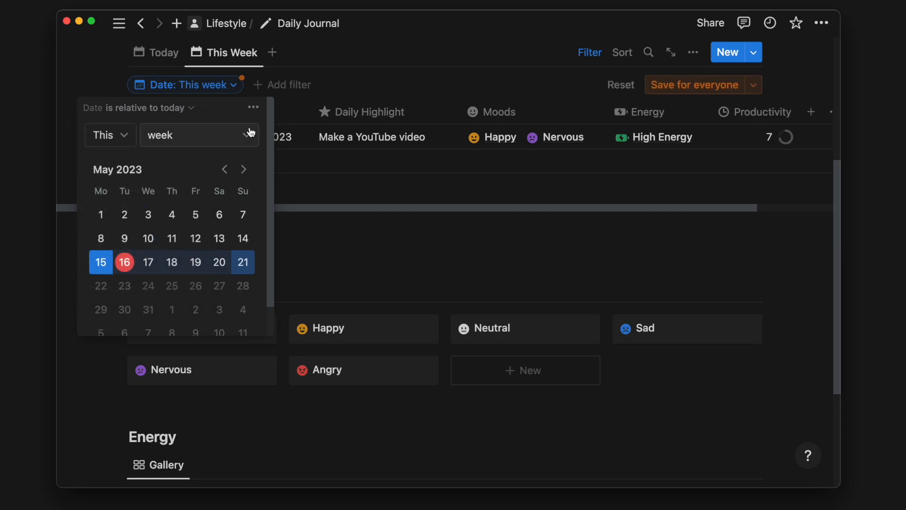
pyautogui.click(589, 52)
pyautogui.write('Calendar')
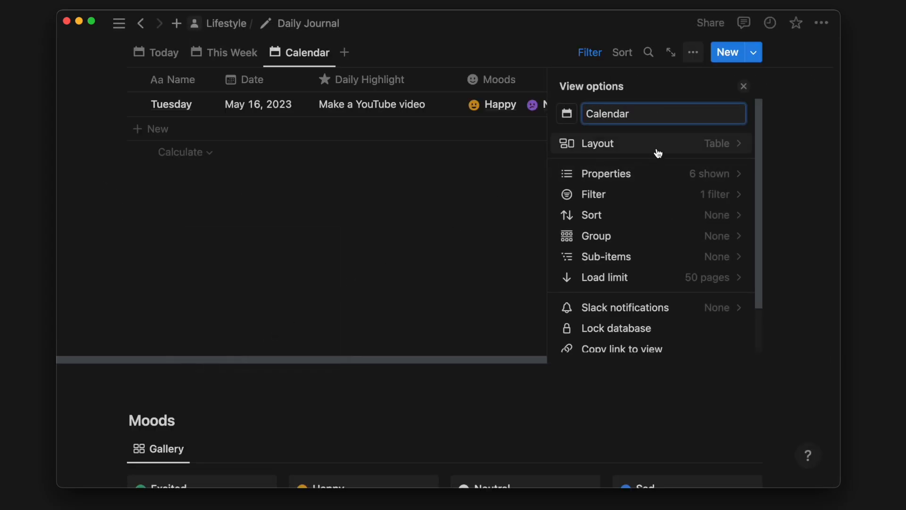
# Switch the view to Calendar layout, delete its date filter, and save for everyone
pyautogui.click(597, 144)
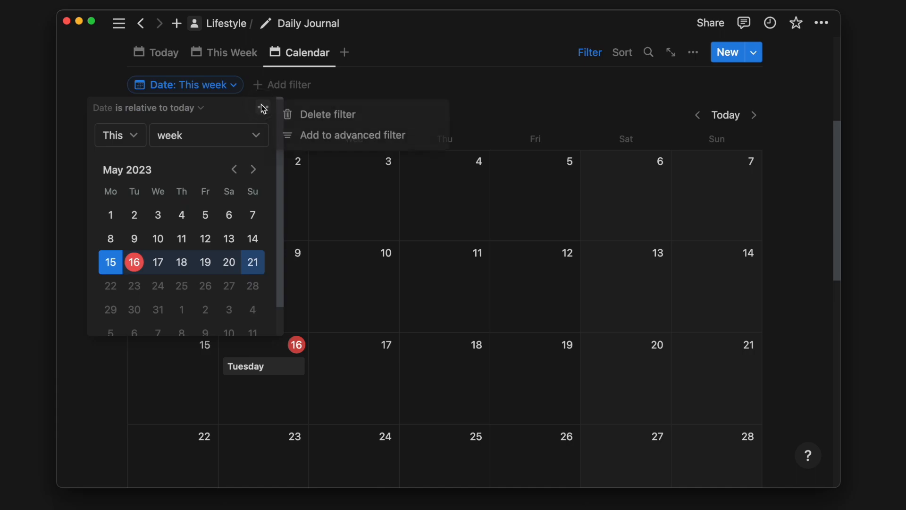
pyautogui.click(328, 114)
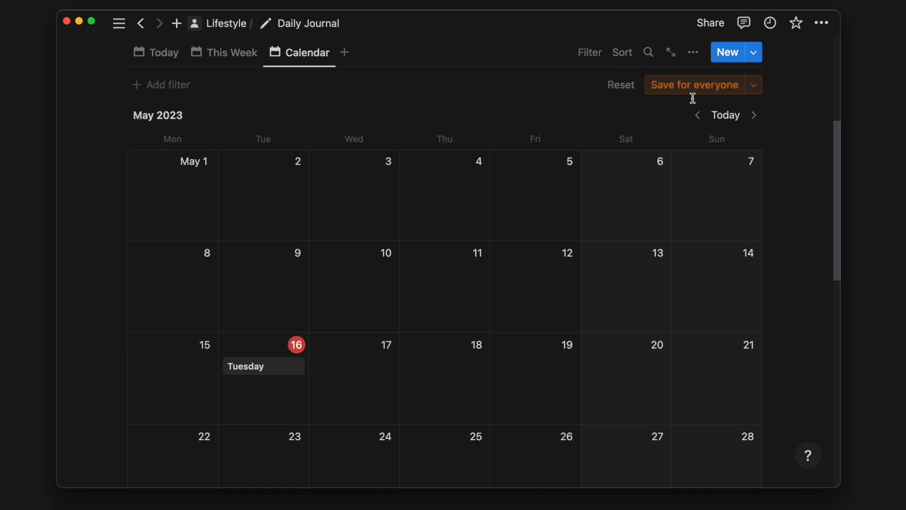
pyautogui.click(693, 84)
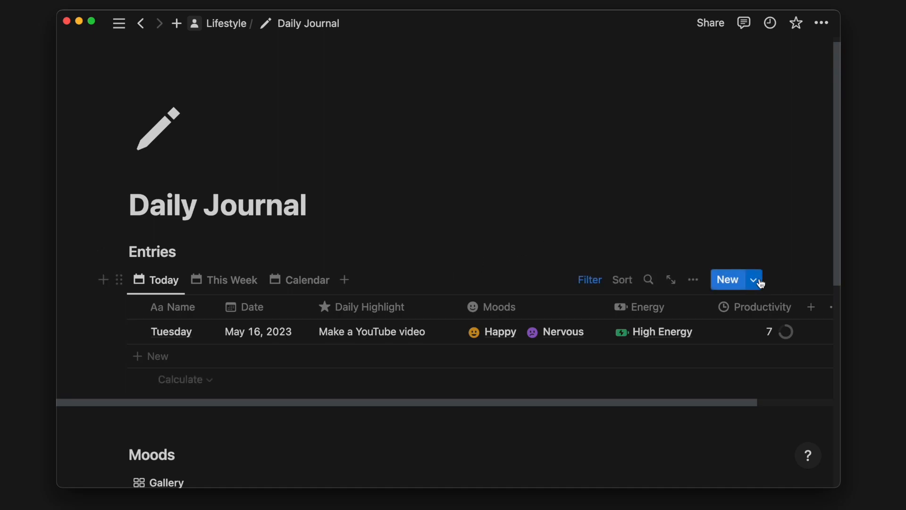
# Create a new entry template titled 'Gratitude Journal' with a heart icon
pyautogui.click(753, 279)
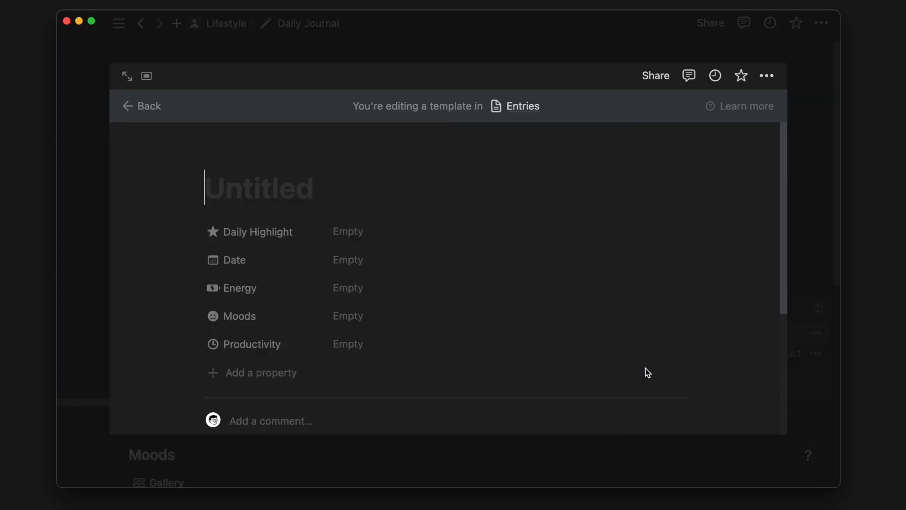
pyautogui.write('Gratitude Jour')
pyautogui.write('heart')
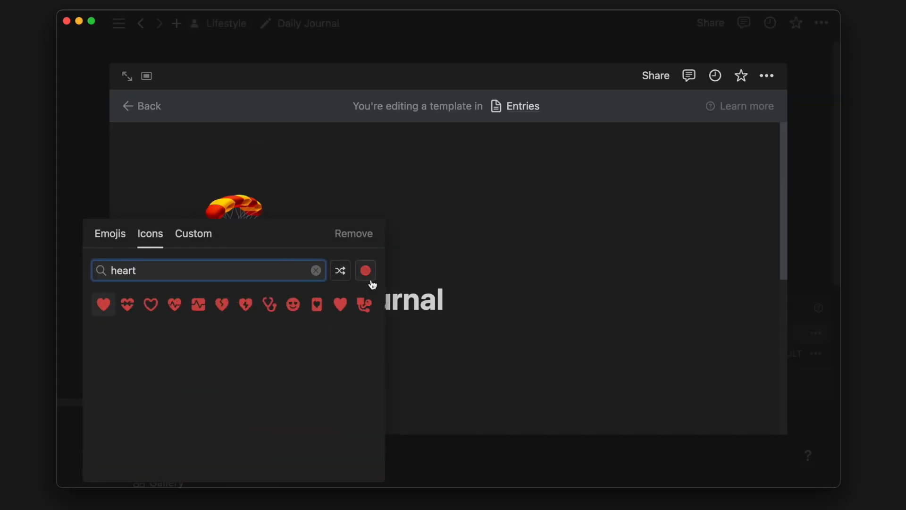
pyautogui.click(103, 305)
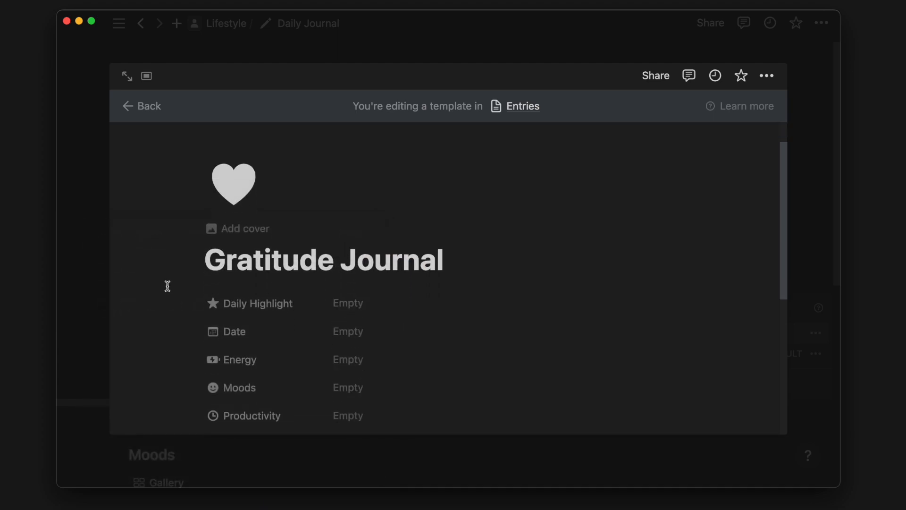
pyautogui.scroll(-3)
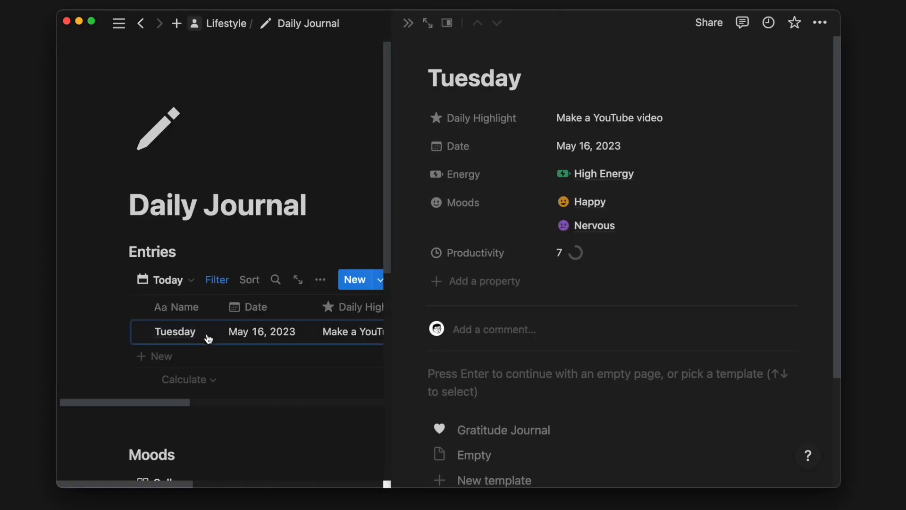
# Apply the Gratitude Journal template to Tuesday's entry and review the grateful-for list
pyautogui.click(504, 429)
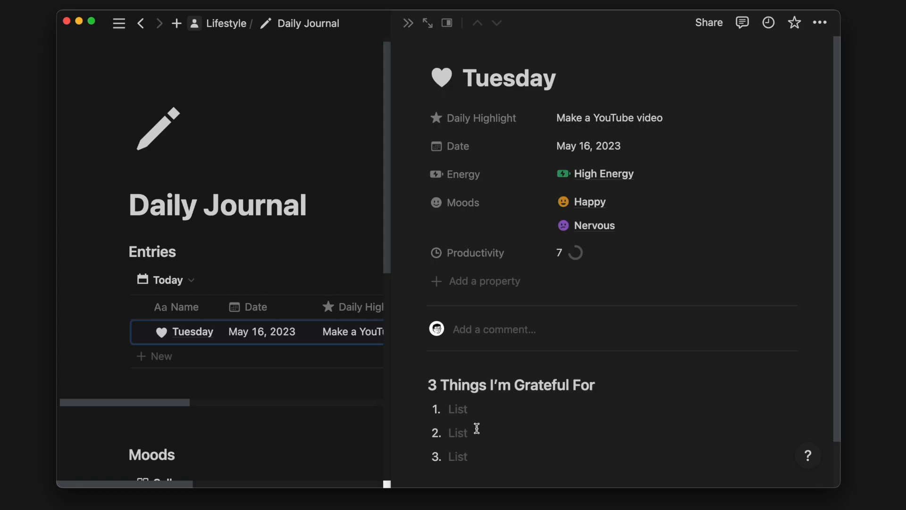
pyautogui.scroll(-3)
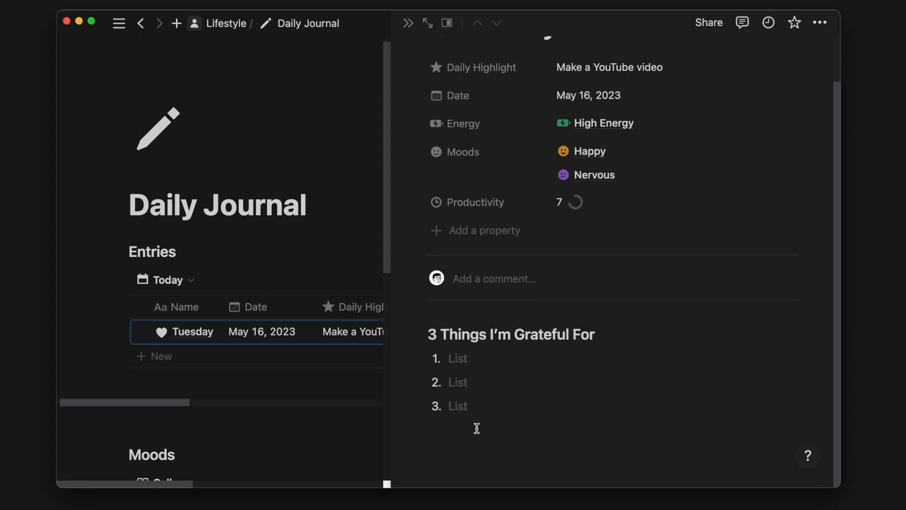